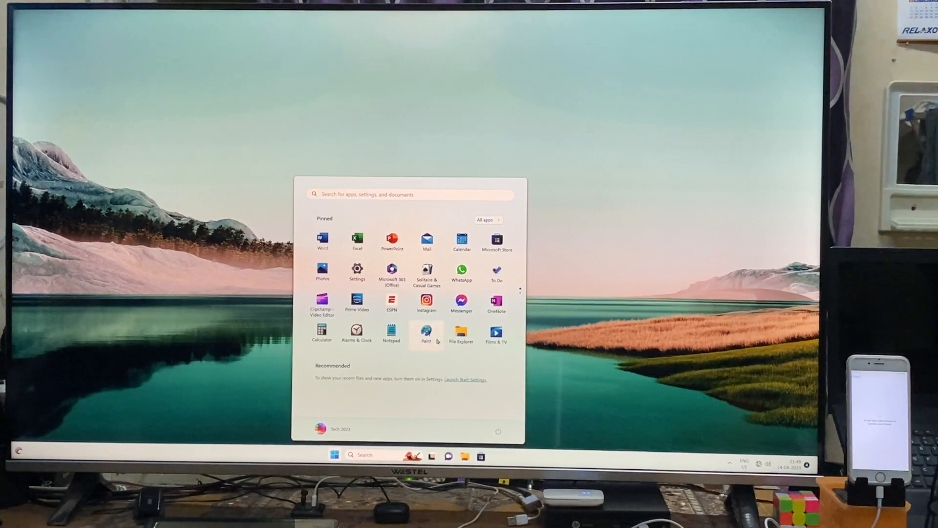
Launch 4MeKey from the Start menu's pinned apps
{"action": "scroll", "scroll_direction": "down", "scroll_amount": 3}
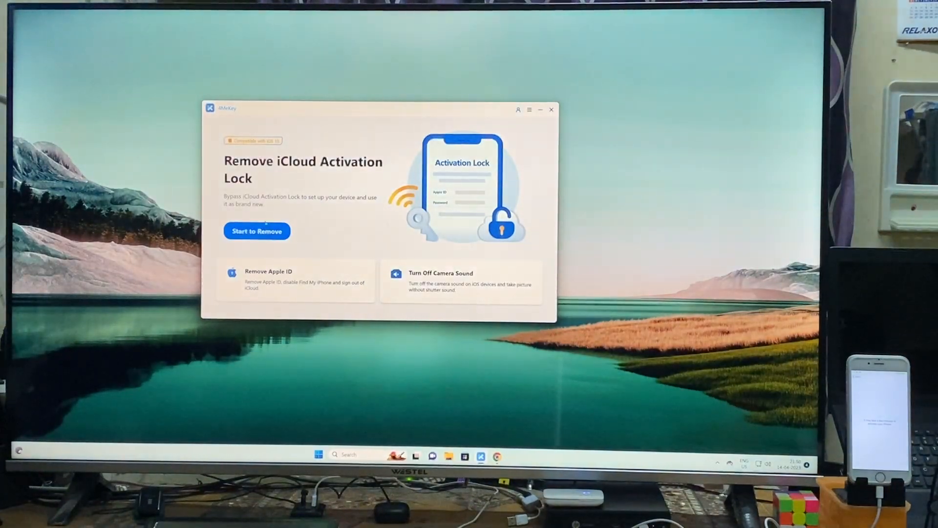
Start the Remove iCloud Activation Lock feature to reach its precautions page
{"action": "left_click", "coordinate": [257, 231]}
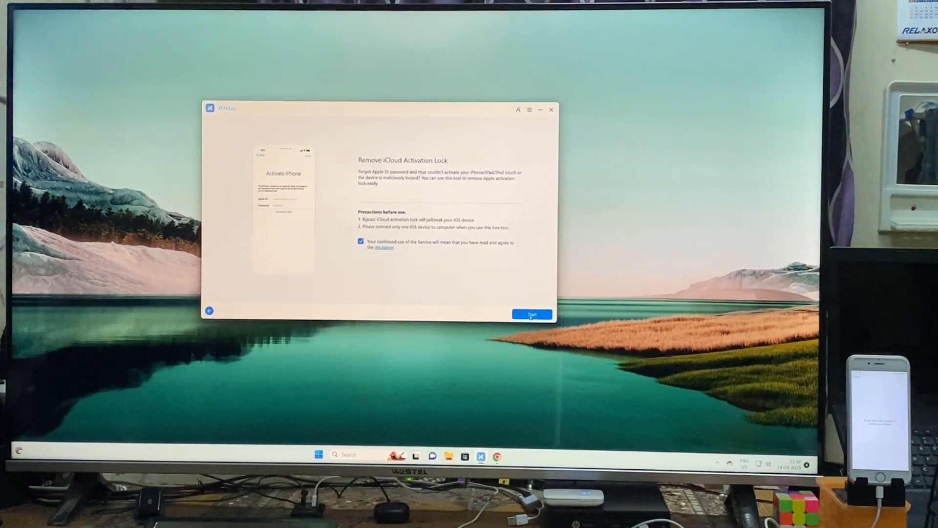
Accept the precautions, confirm the iPhone 6 device details, and start lock removal
{"action": "left_click", "coordinate": [531, 313]}
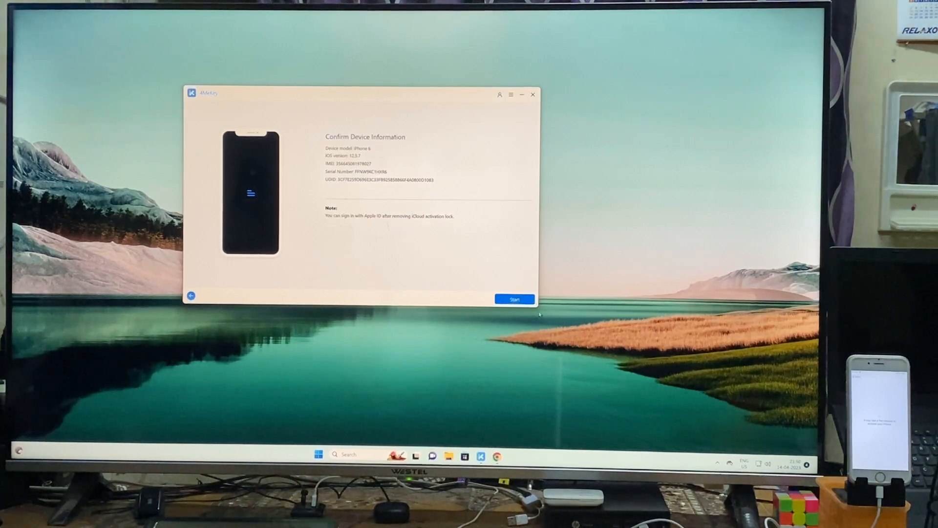
{"action": "left_click", "coordinate": [514, 299]}
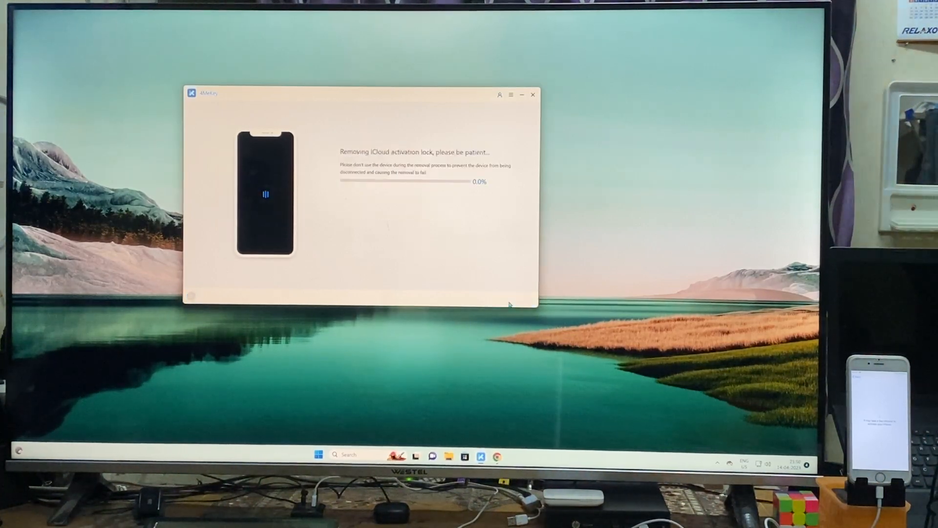